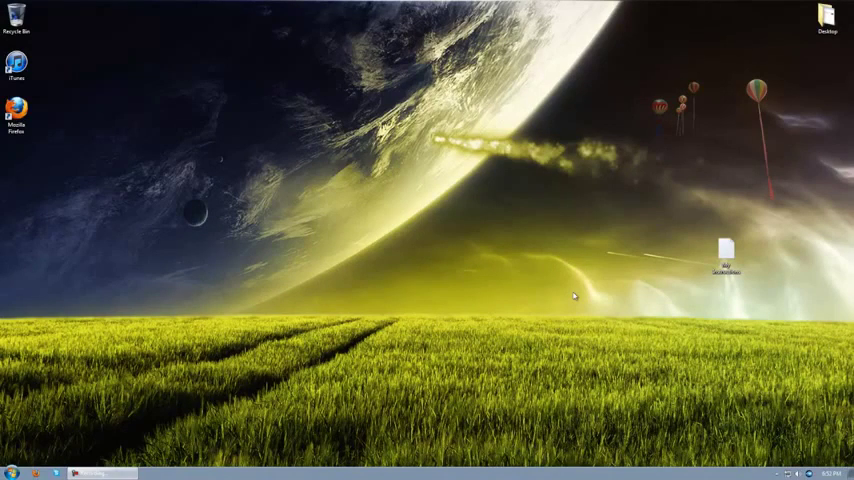
mouse_move(634, 131)
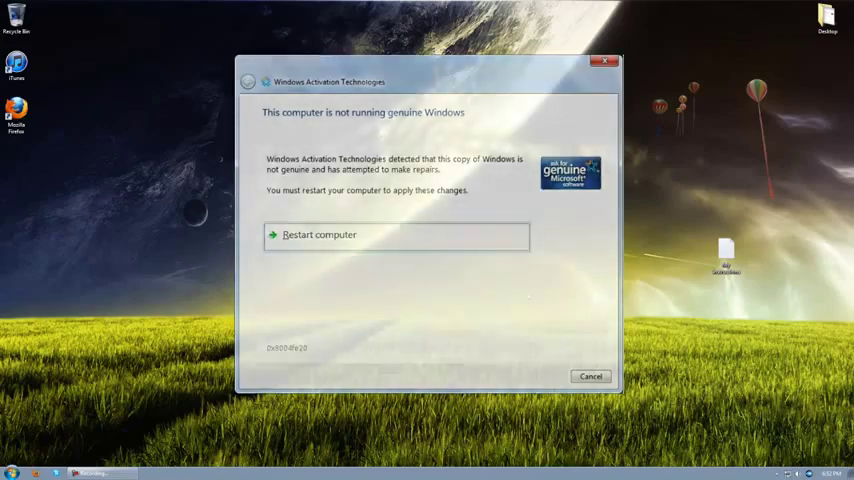
Step: Dismiss the Windows Activation notice and open the My Instructions text file from the desktop
click(590, 376)
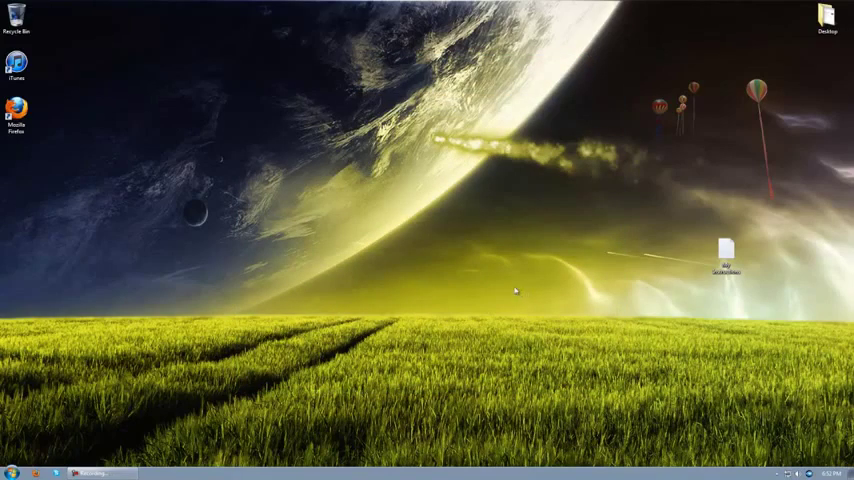
mouse_move(658, 277)
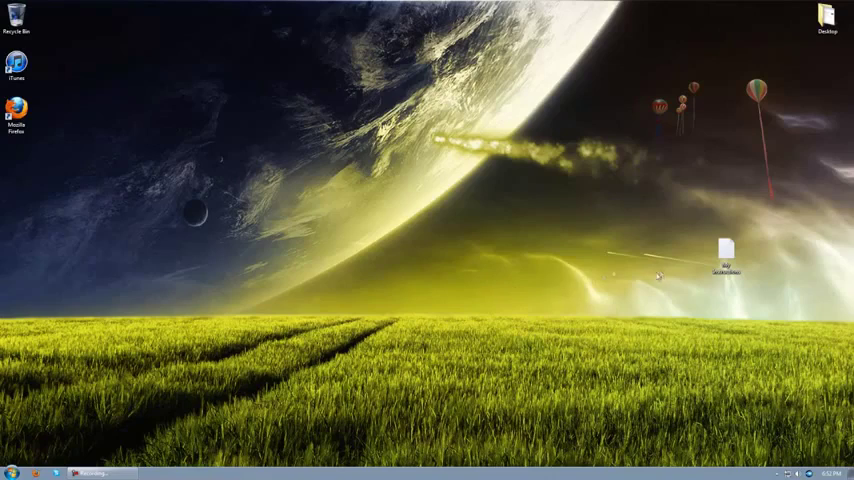
mouse_move(167, 347)
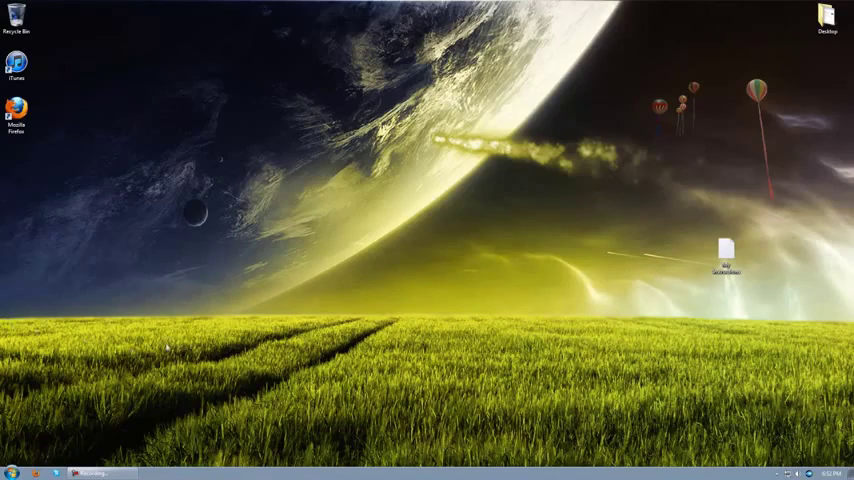
mouse_move(73, 343)
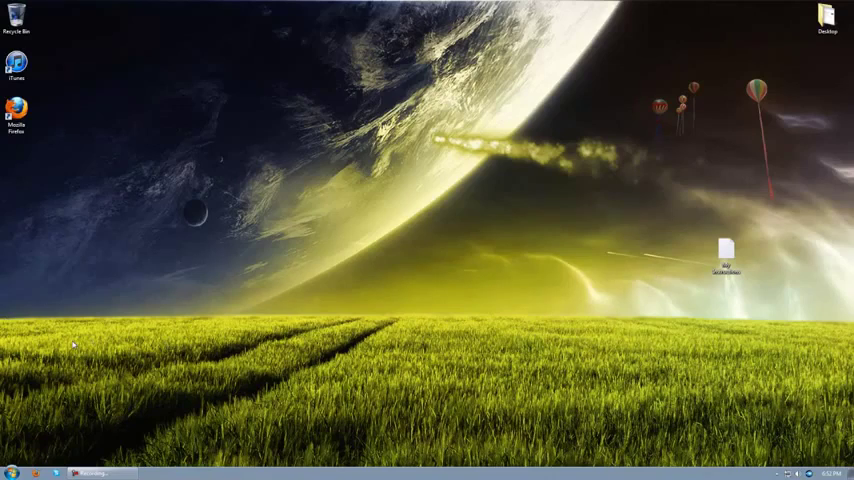
click(728, 252)
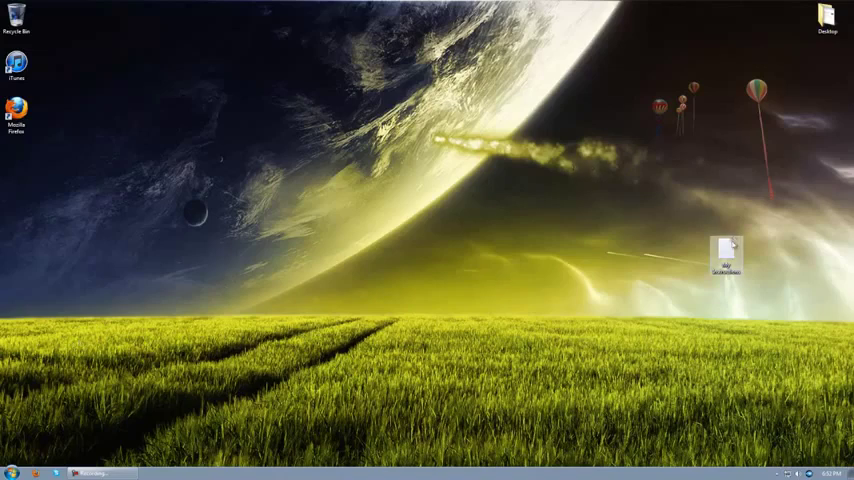
double_click(726, 255)
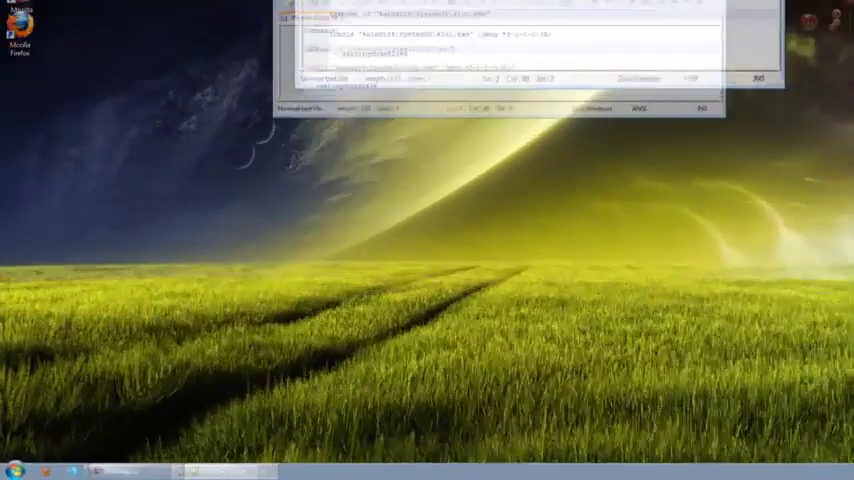
Step: Search Start for cmd and launch Command Prompt with Run as administrator
click(22, 466)
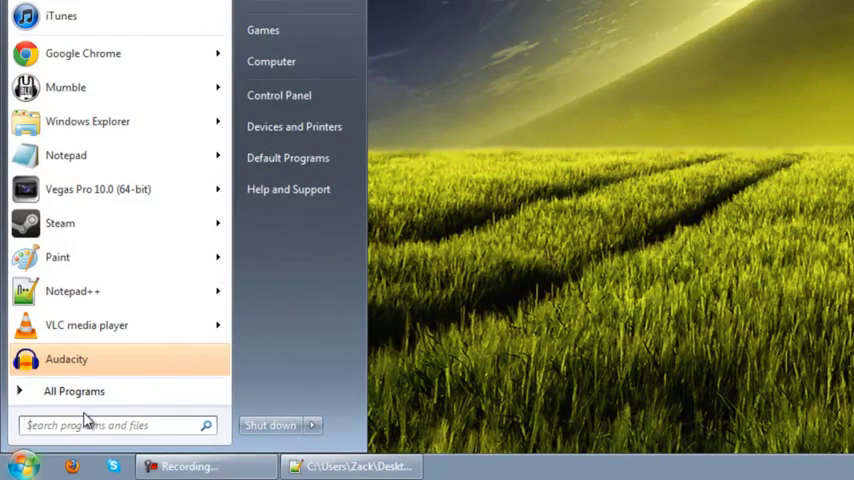
text(cmd)
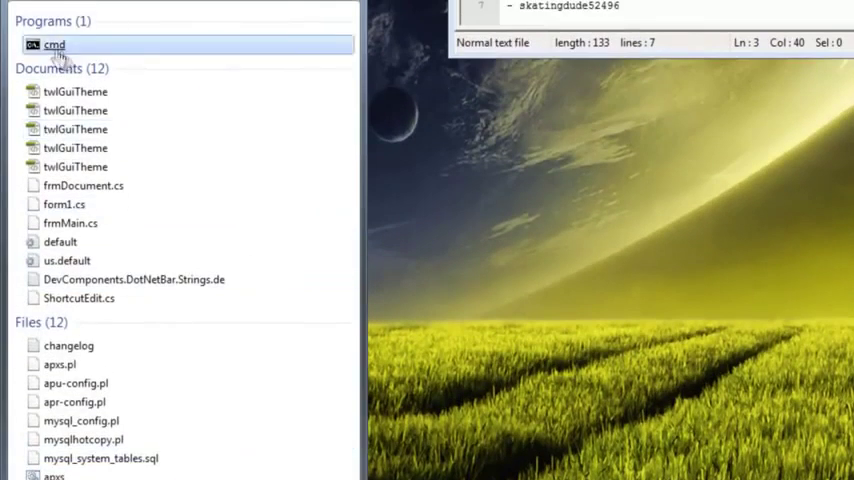
right_click(54, 44)
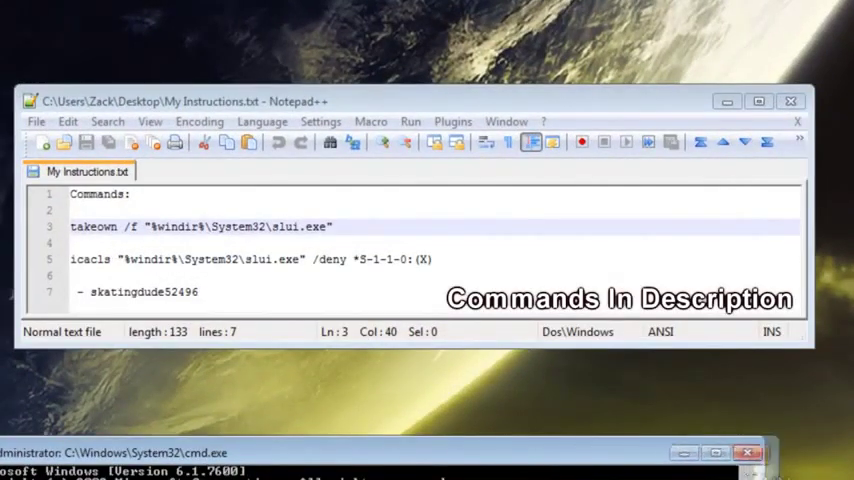
Step: Run takeown /f "%windir%\System32\slui.exe" so the file is owned by the current user
triple_click(200, 227)
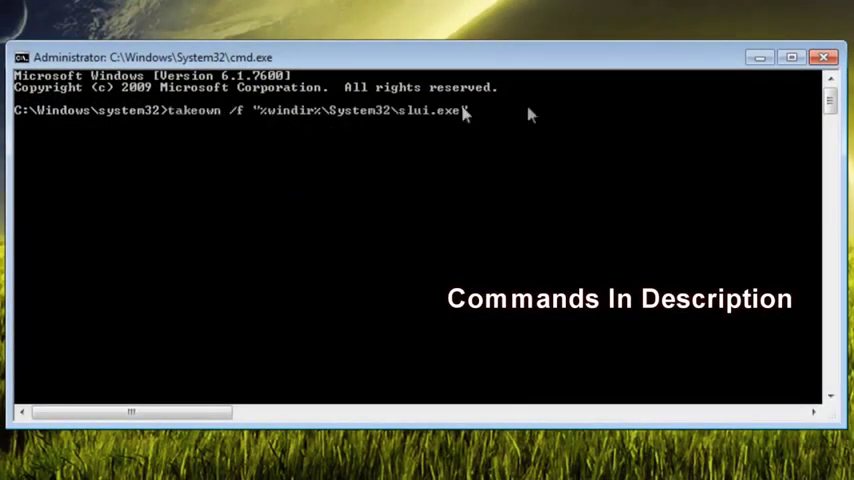
text(")
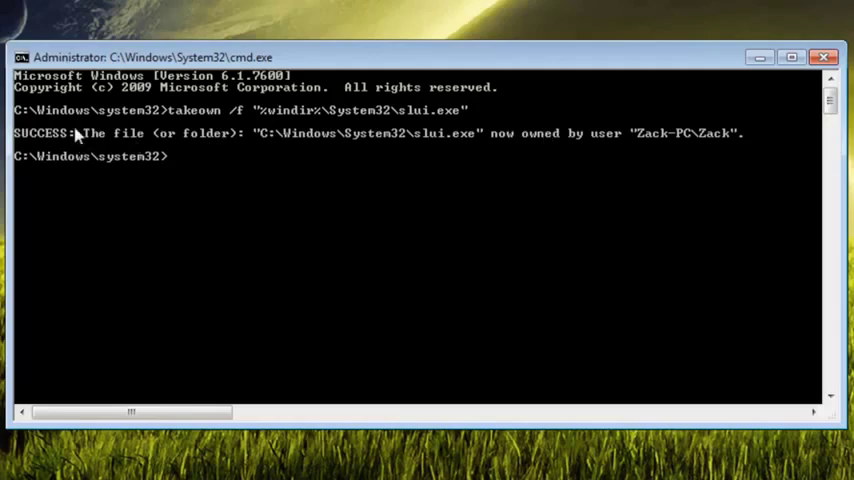
mouse_move(608, 133)
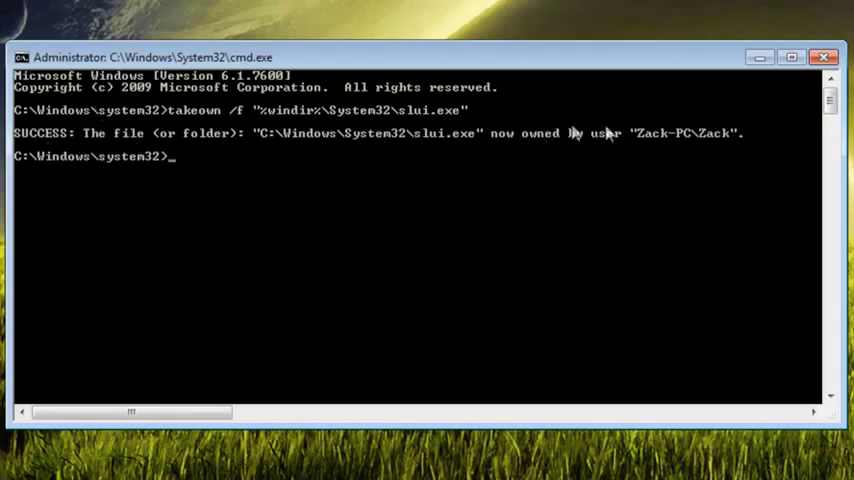
mouse_move(592, 162)
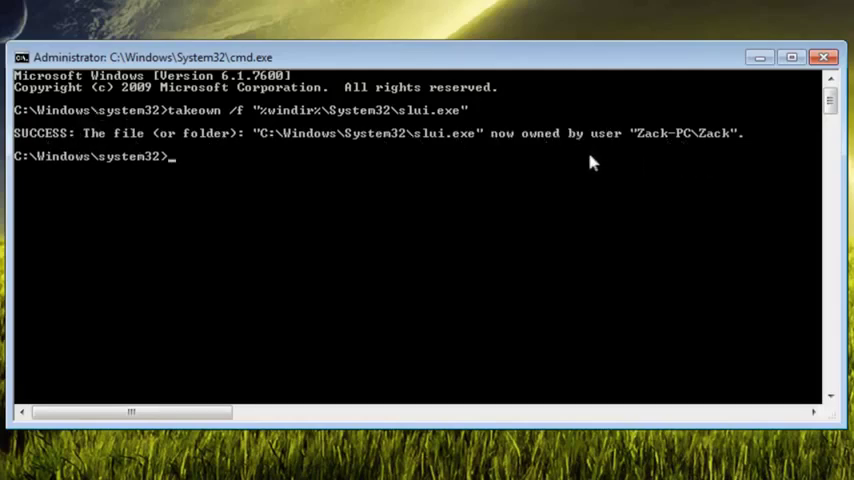
mouse_move(60, 150)
text(icacls "%windir%\System32\slui.exe" /deny *S-1-1-0:(X))
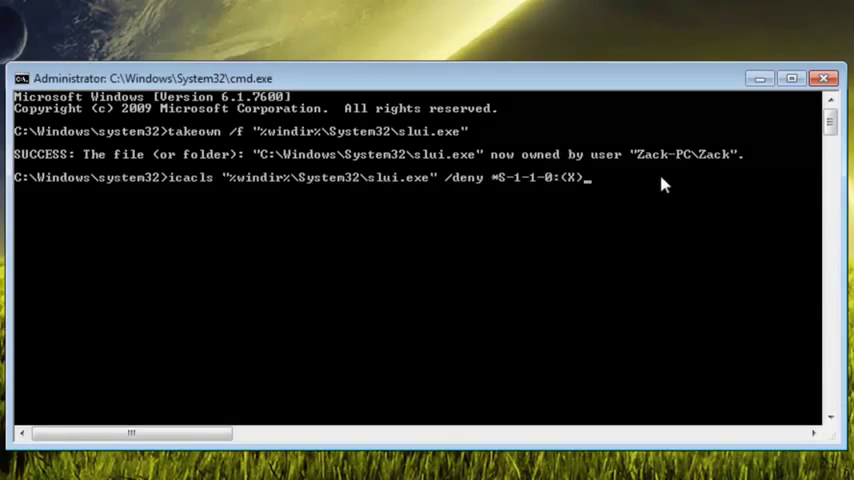
mouse_move(658, 179)
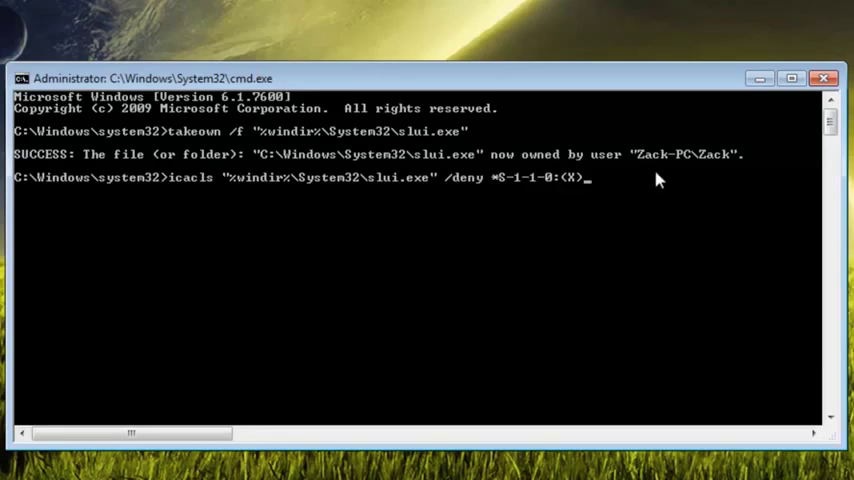
Step: Run icacls "%windir%\System32\slui.exe" /deny *S-1-1-0:(X) to block execute access for everyone
key(Return)
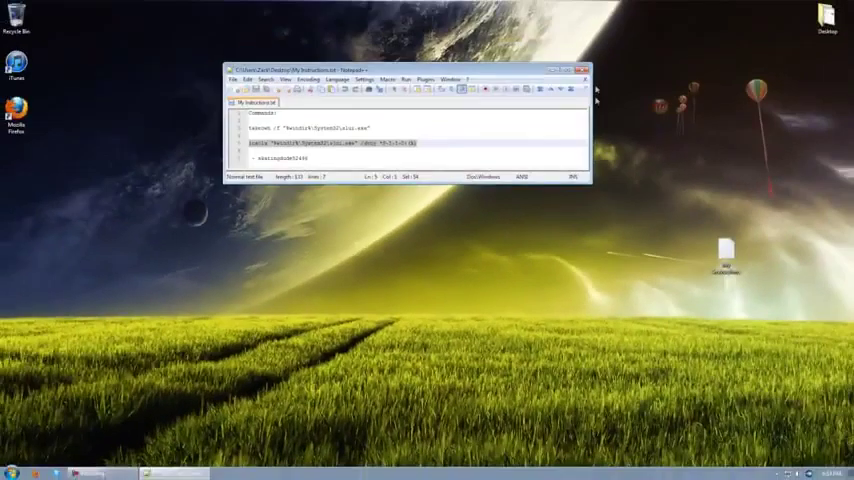
Step: Close the Notepad++ instructions window, leaving the empty desktop
click(584, 68)
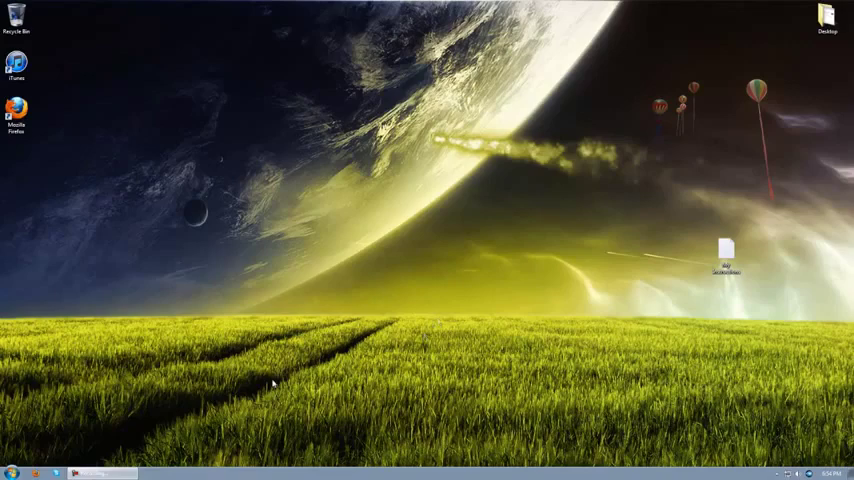
mouse_move(191, 395)
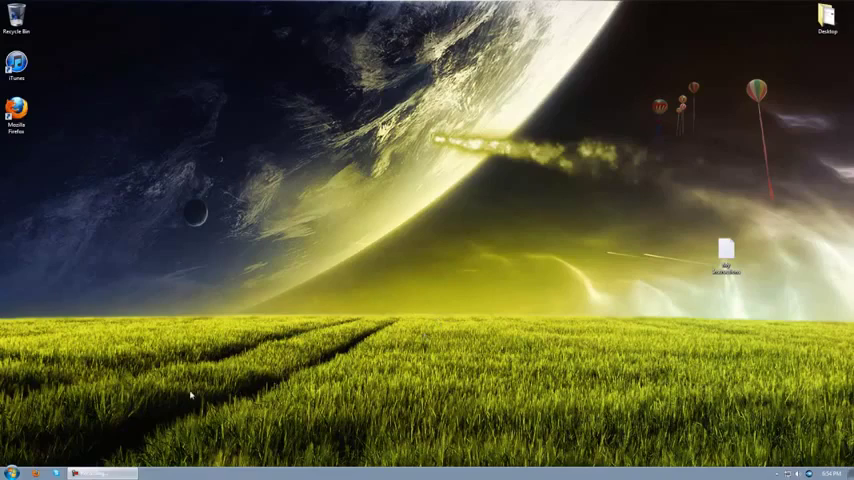